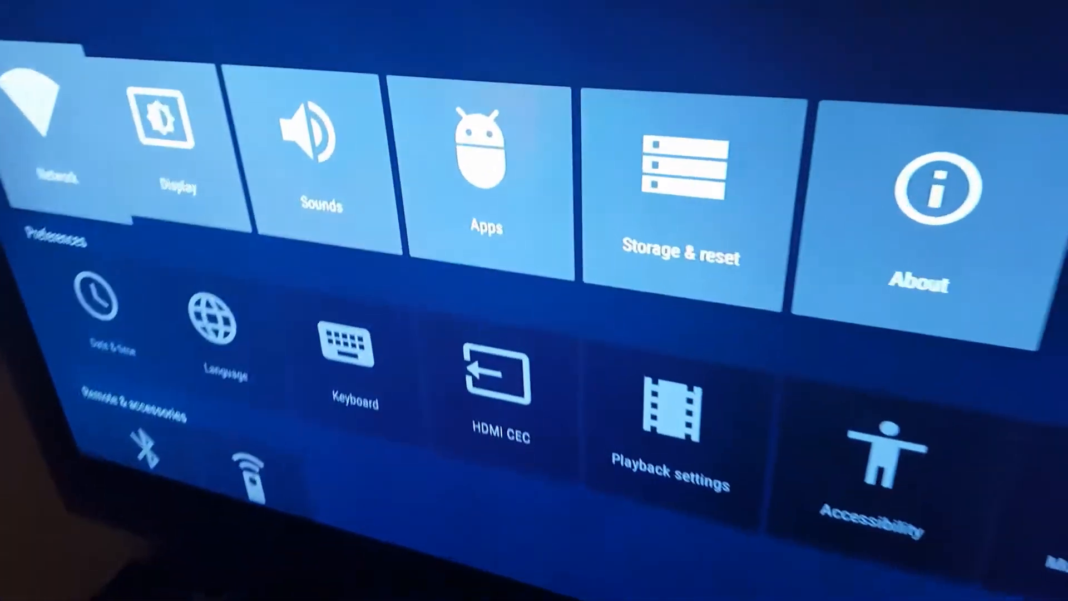
Enter the Network page and move down to the 'Wi-Fi device' toggle while Wi-Fi is off
{"action": "left_click", "coordinate": [44, 129]}
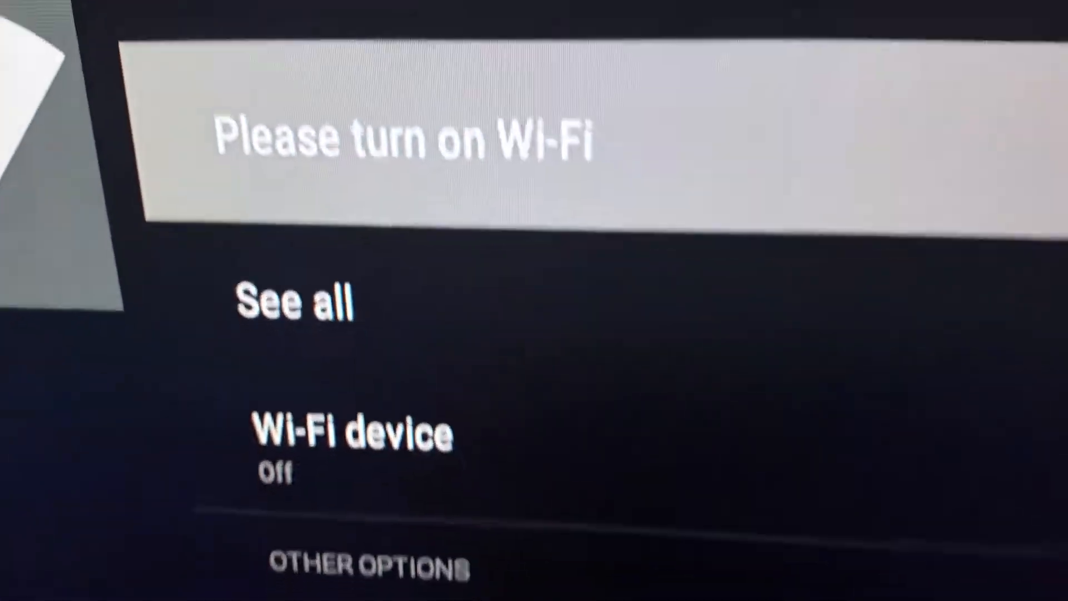
{"action": "scroll", "scroll_direction": "down", "scroll_amount": 3}
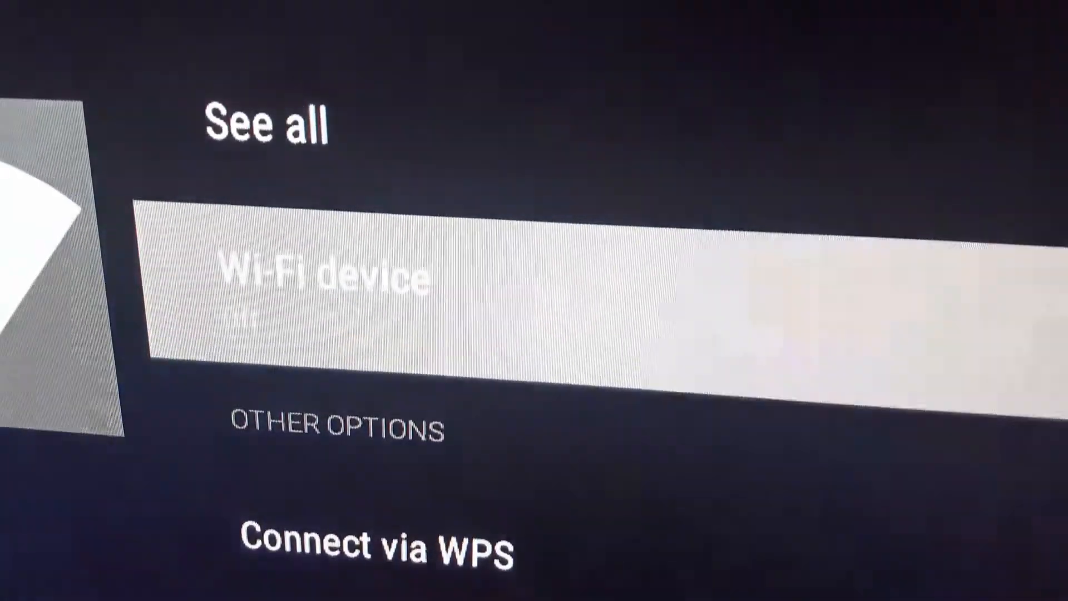